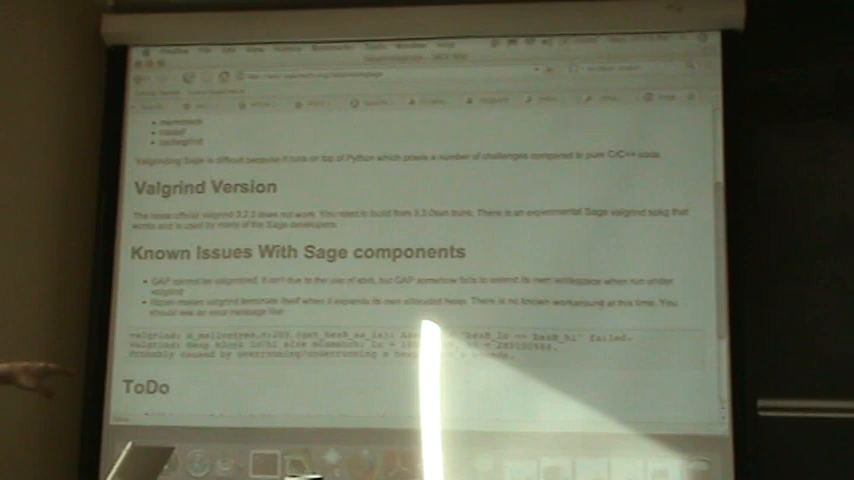
scroll(down, 3)
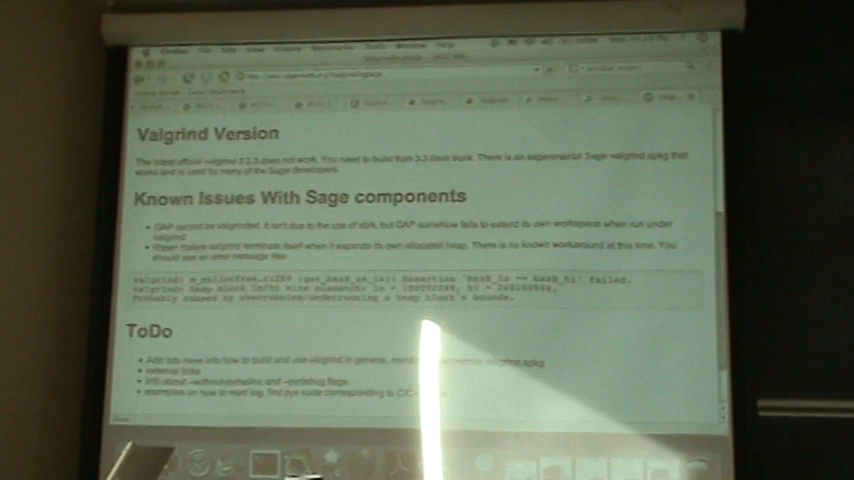